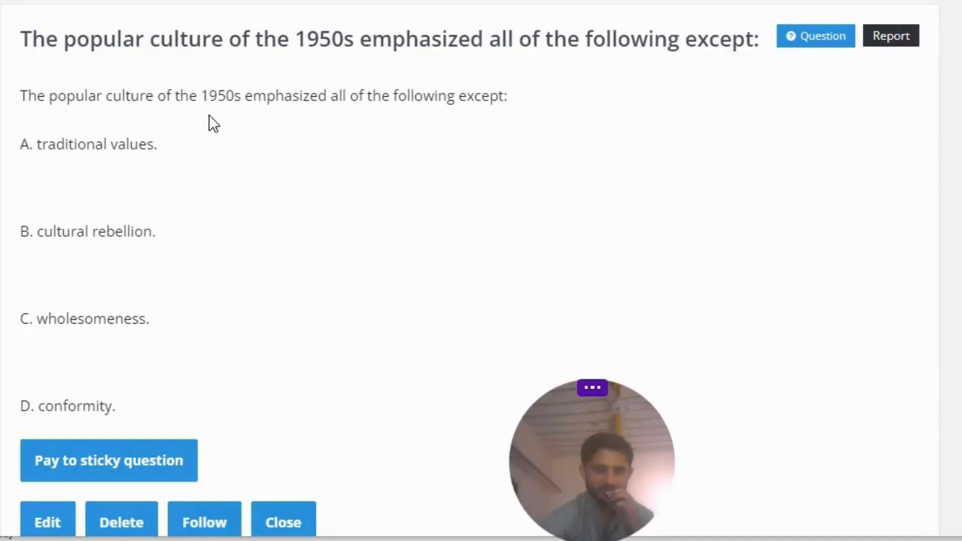
mouse_move(375, 119)
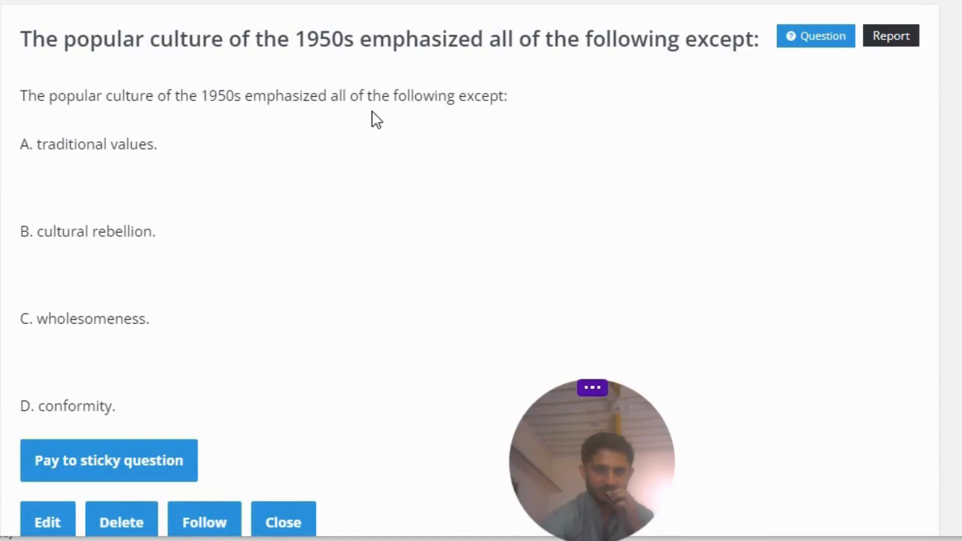
mouse_move(50, 174)
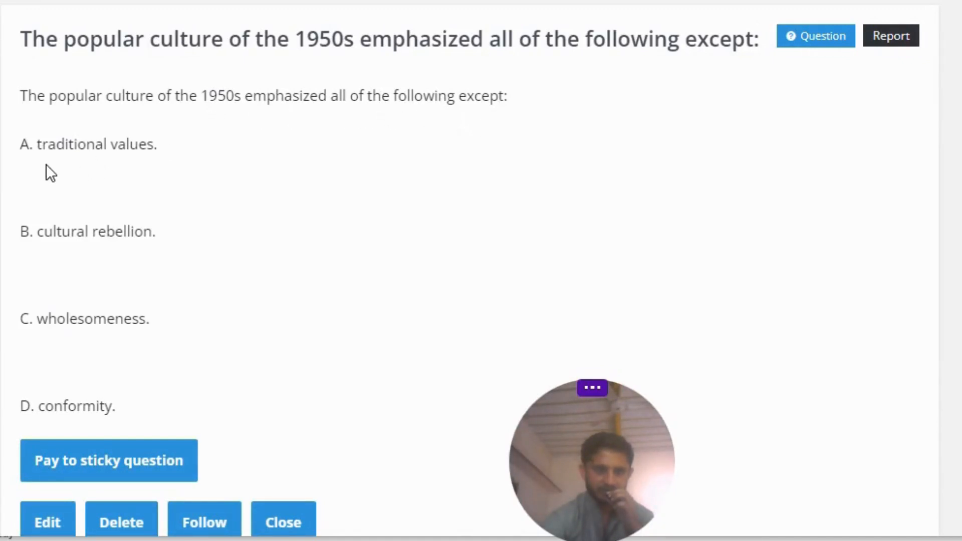
mouse_move(74, 258)
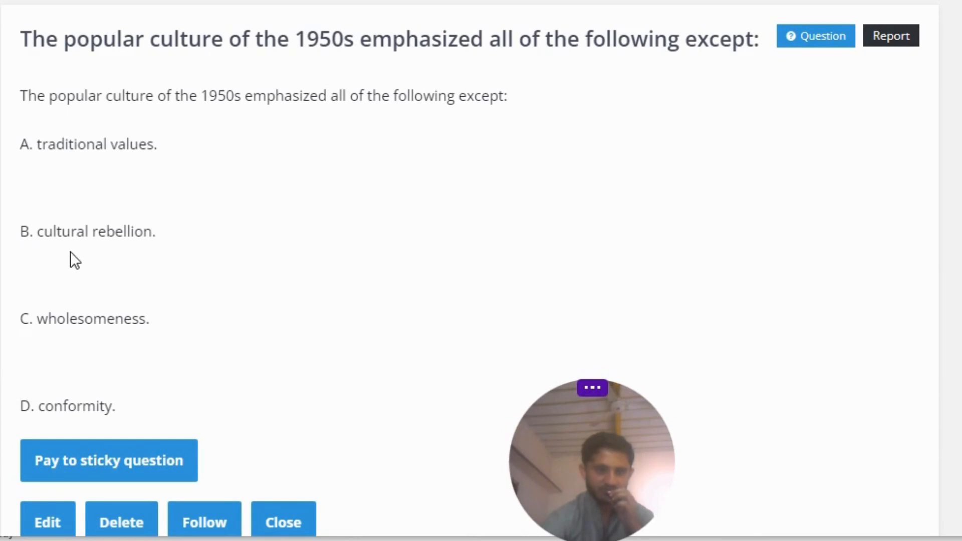
scroll(down, 3)
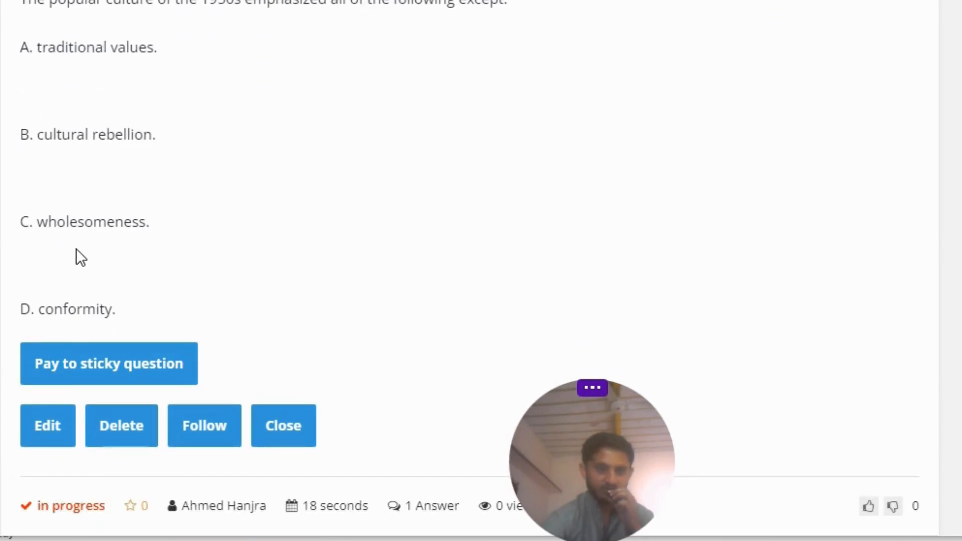
mouse_move(52, 331)
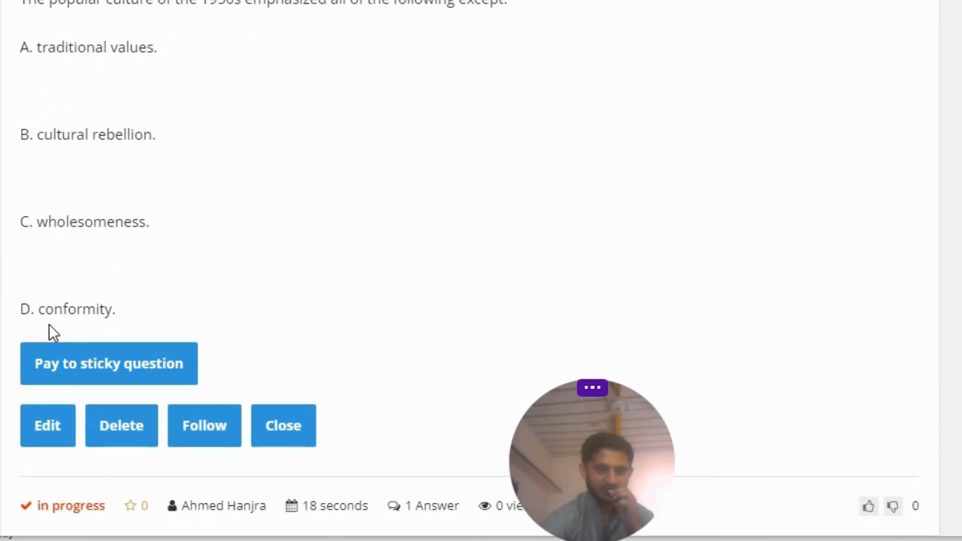
scroll(down, 3)
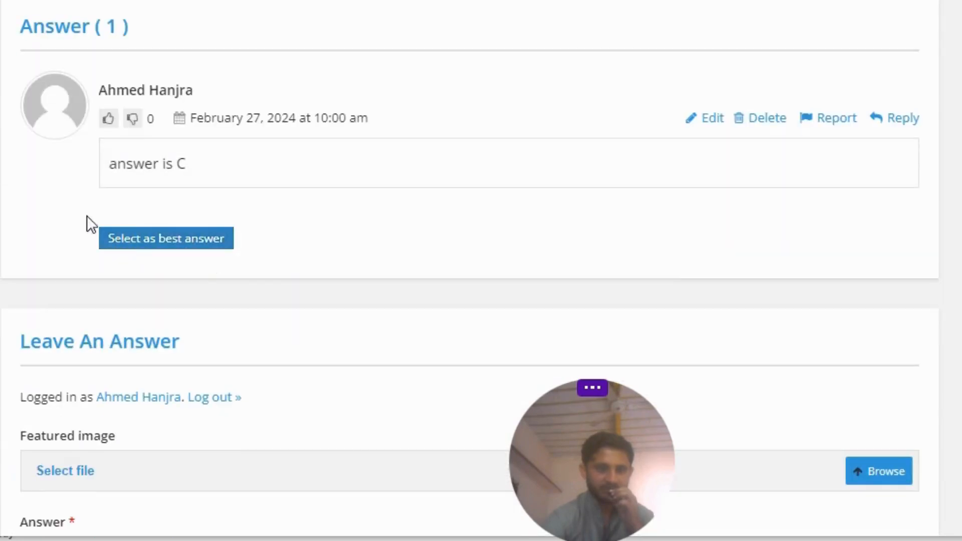
mouse_move(191, 197)
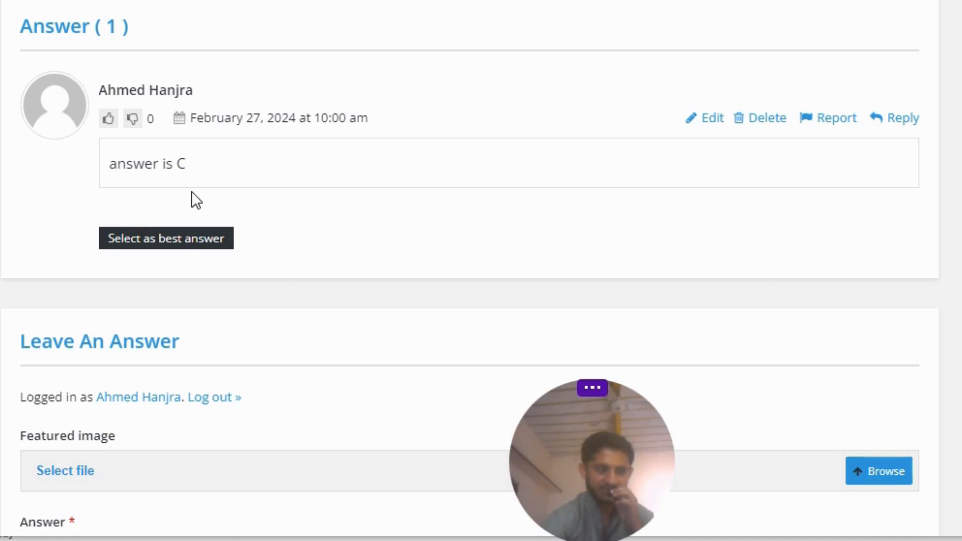
mouse_move(194, 206)
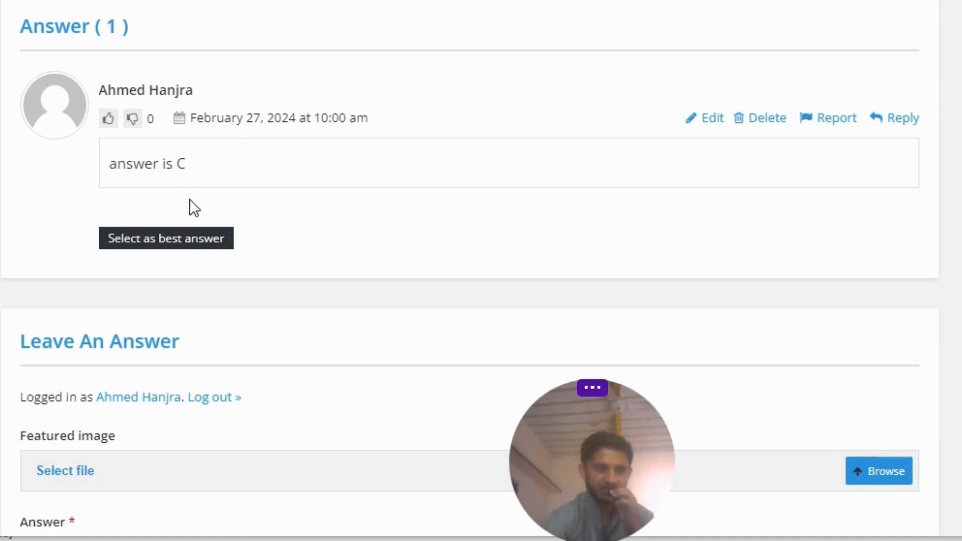